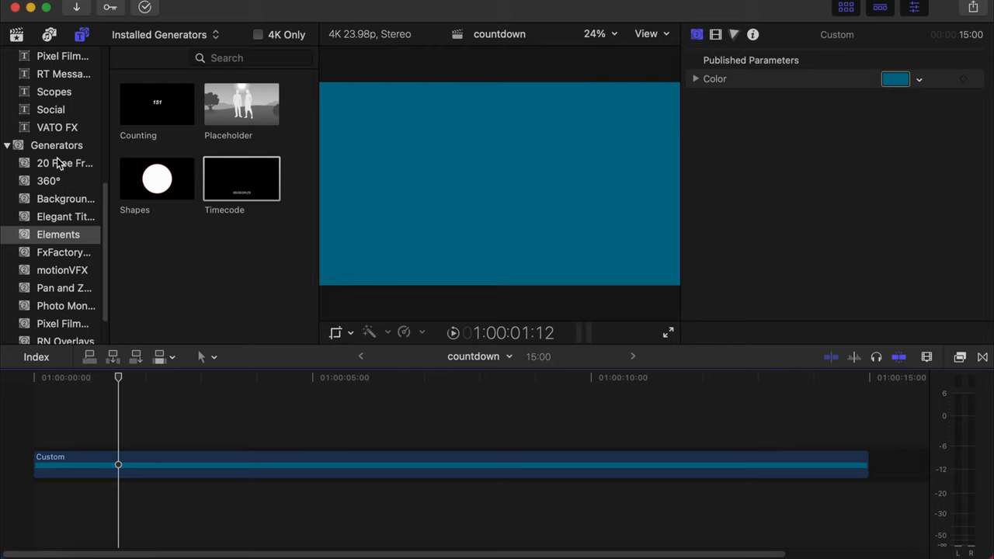
Place the Elements Timecode generator above the Custom background clip, then select it.
click(59, 234)
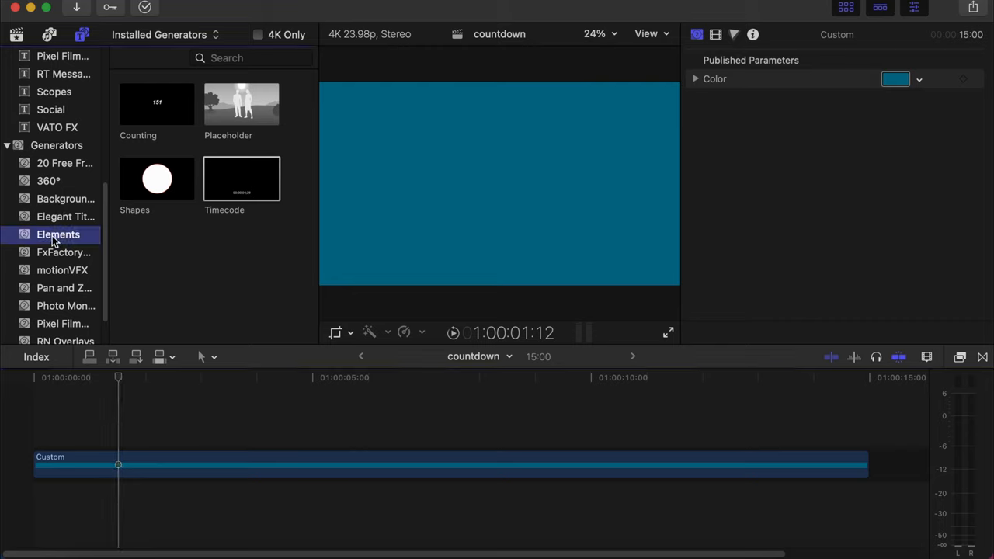
click(241, 178)
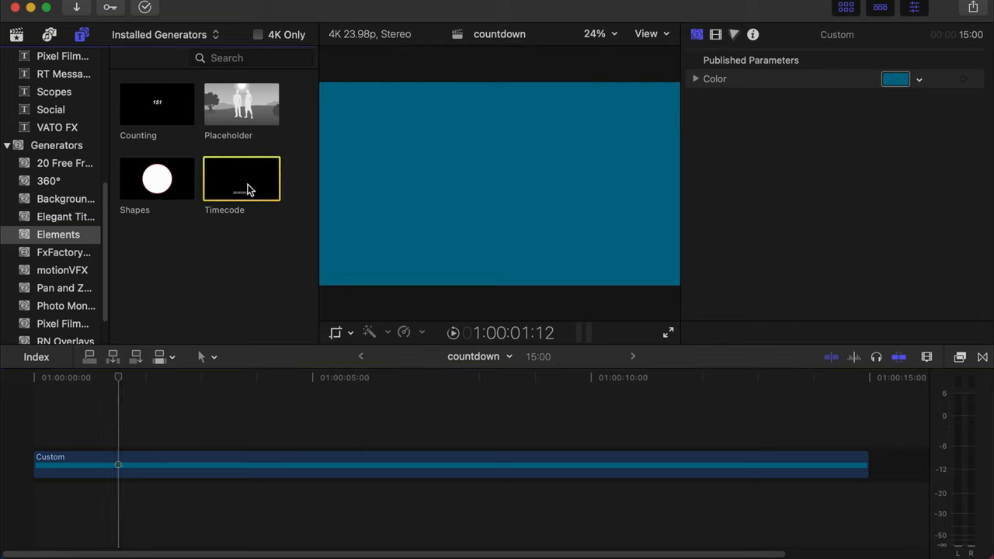
drag(241, 178, 310, 416)
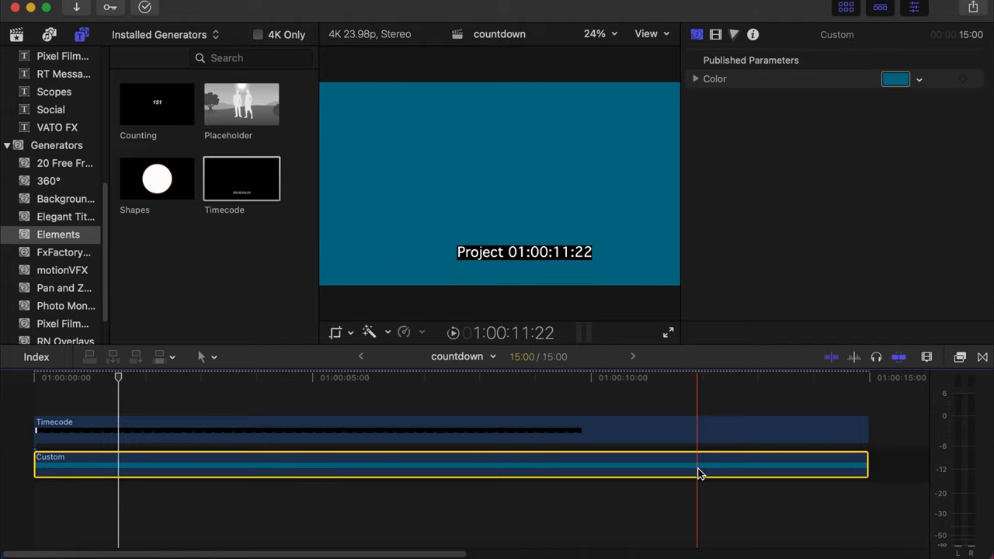
click(294, 378)
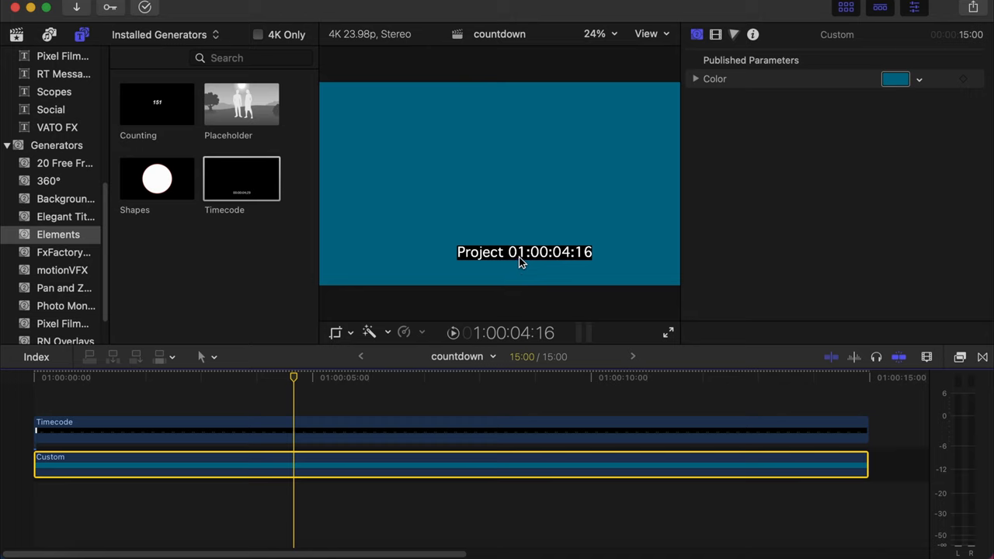
mouse_move(567, 263)
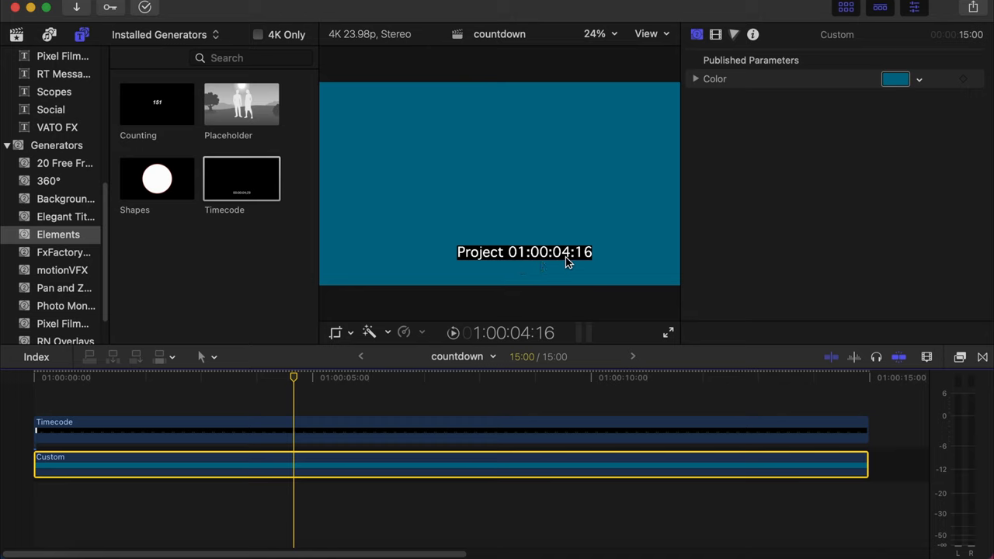
mouse_move(589, 265)
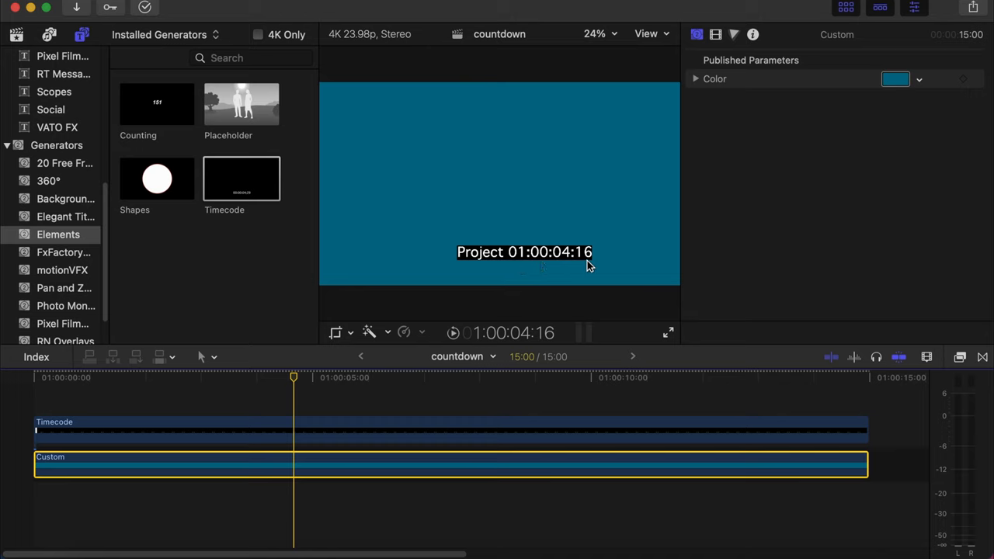
click(251, 442)
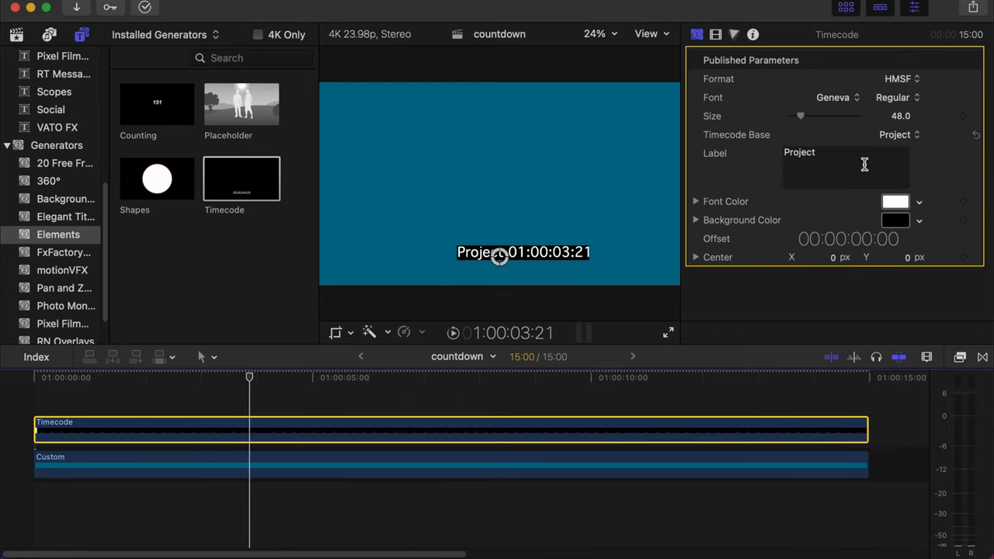
Delete the timecode's Project label and set its background opacity to 0.
double_click(799, 152)
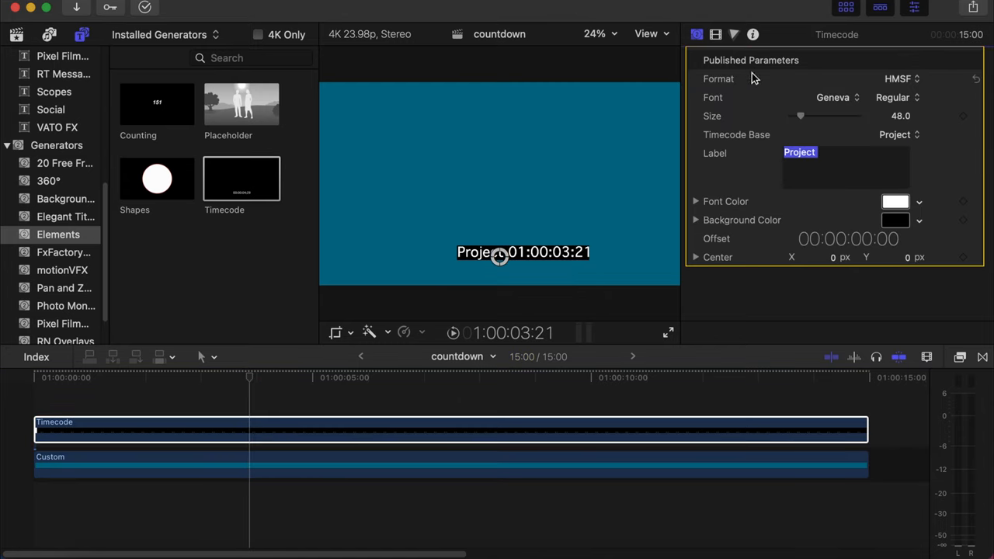
key(Backspace)
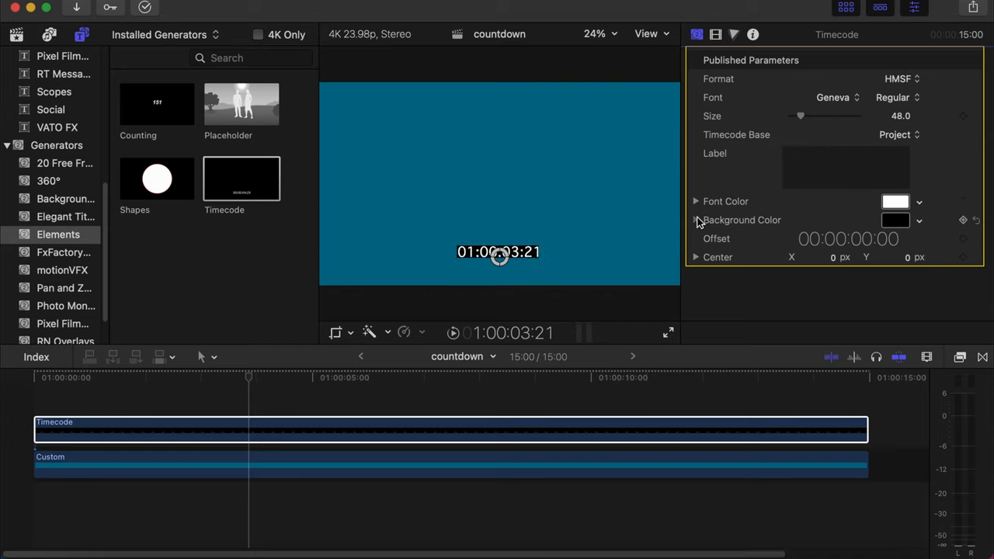
click(696, 219)
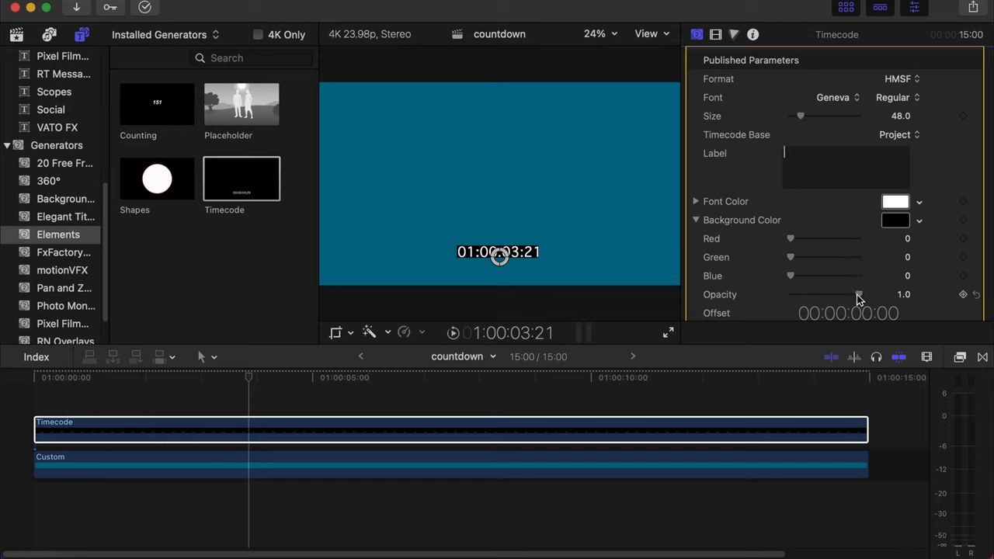
drag(858, 293, 789, 294)
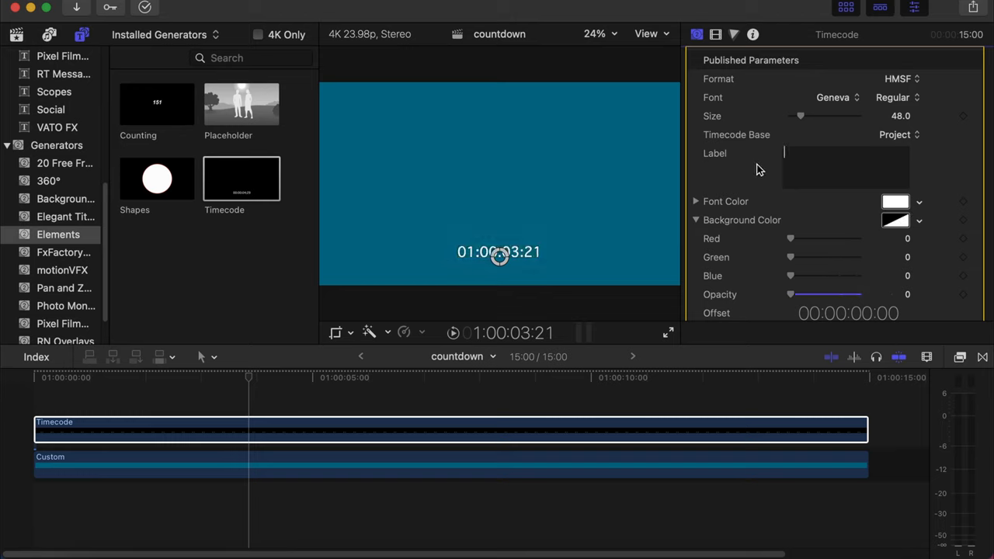
Keep Geneva as the timecode font and adjust further generator settings.
click(832, 98)
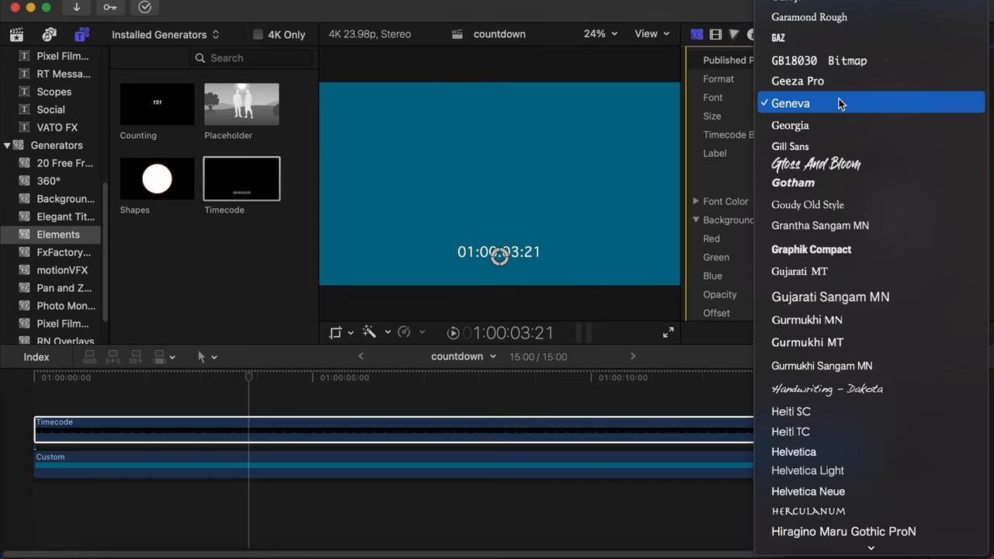
click(791, 102)
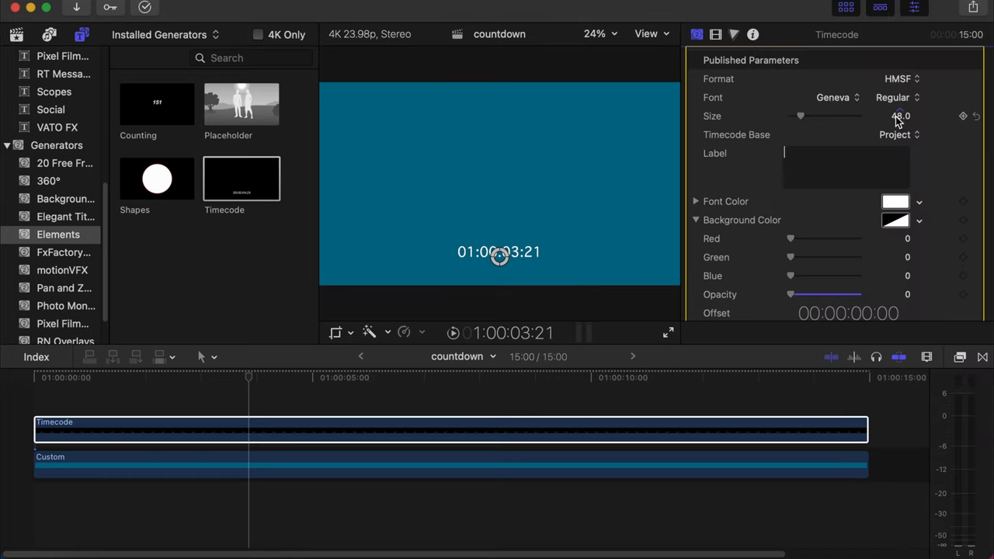
scroll(down, 3)
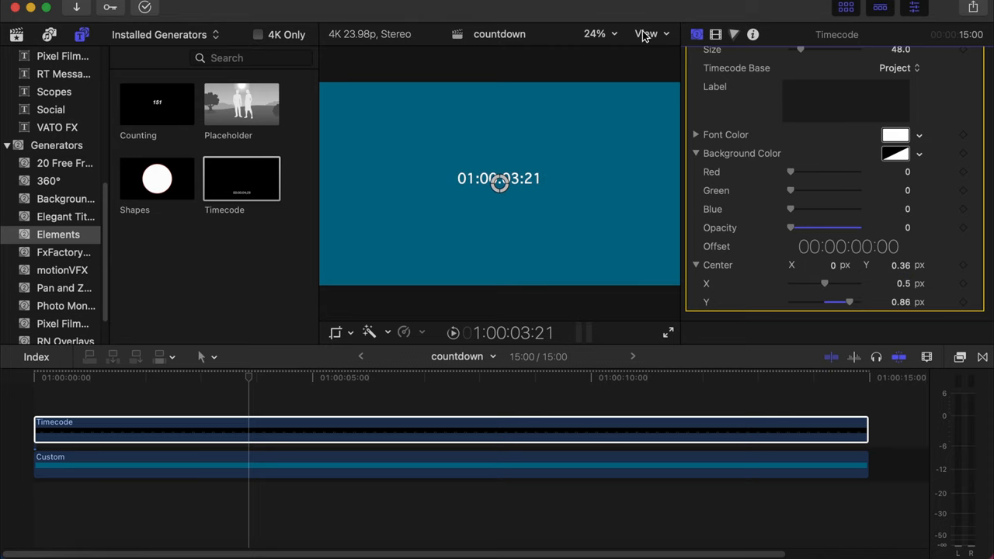
click(645, 33)
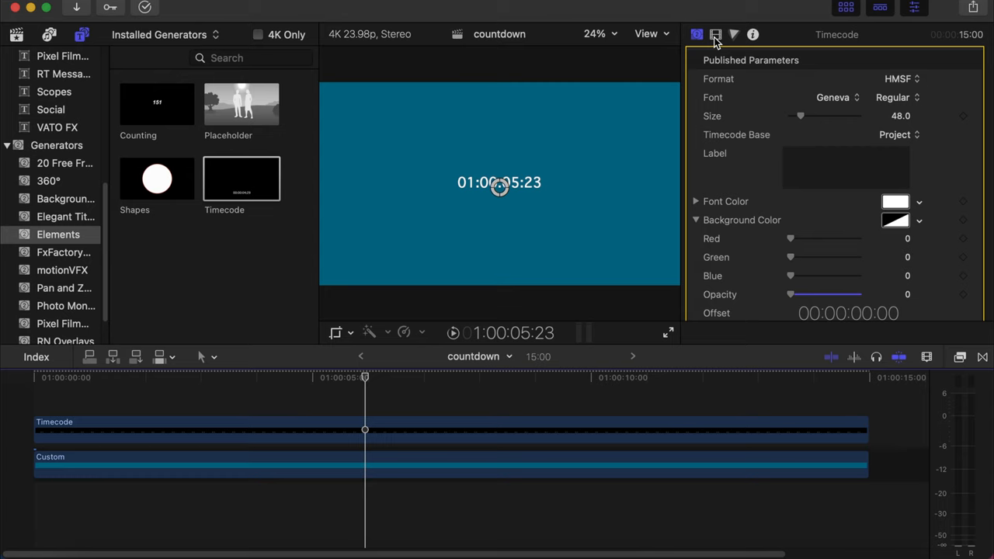
Crop about 983 px off the timecode clip's right side.
click(714, 35)
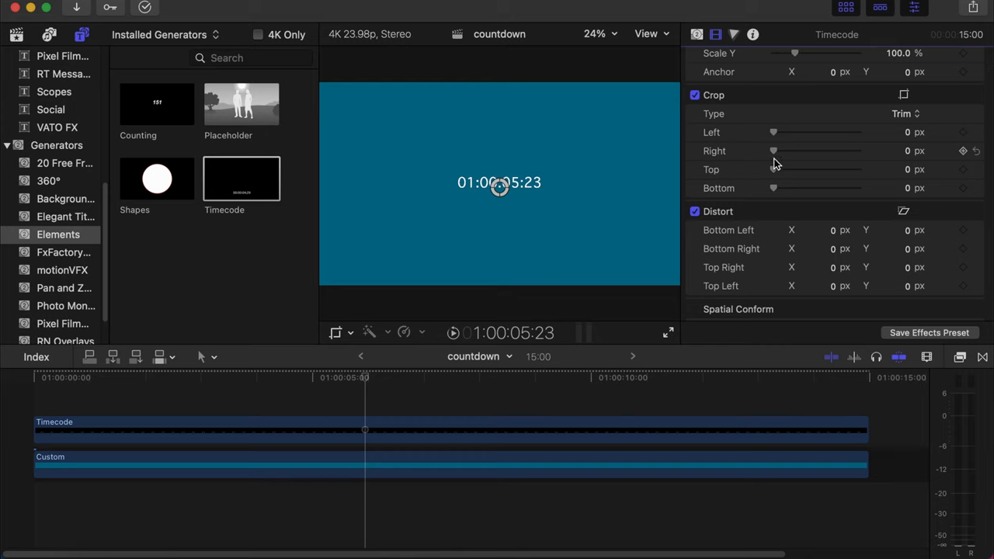
click(903, 95)
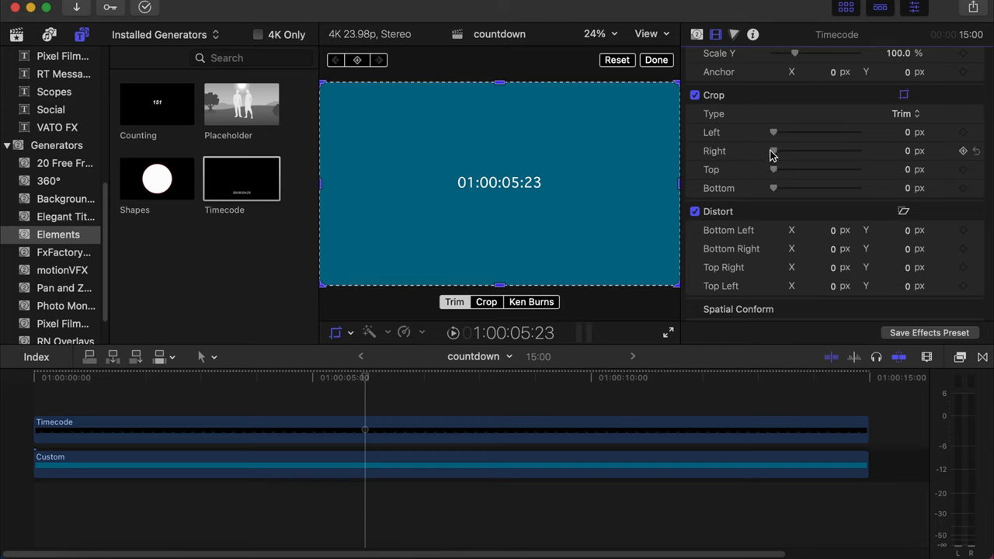
drag(772, 151, 814, 151)
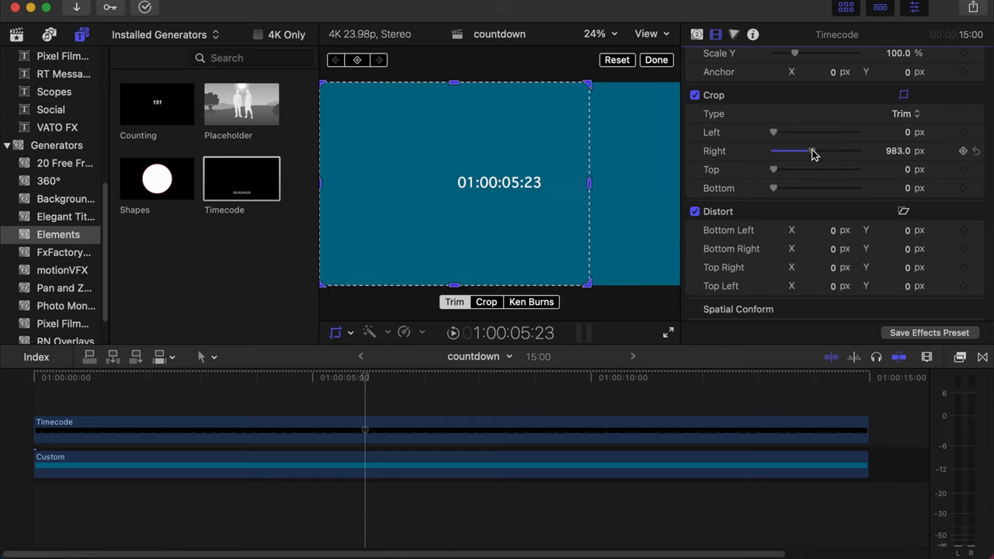
drag(792, 151, 832, 151)
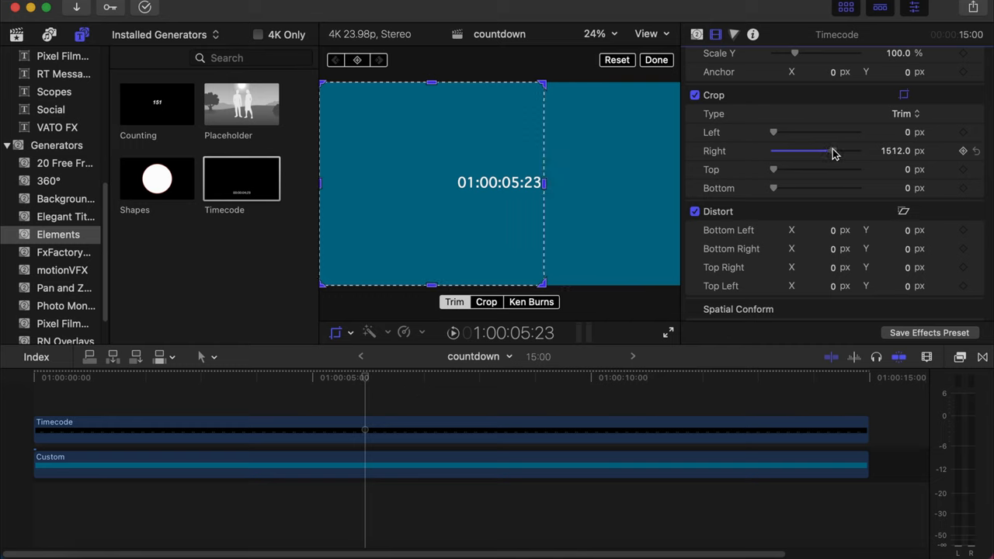
View the timecode at full size and crop the hours off its left side.
click(600, 34)
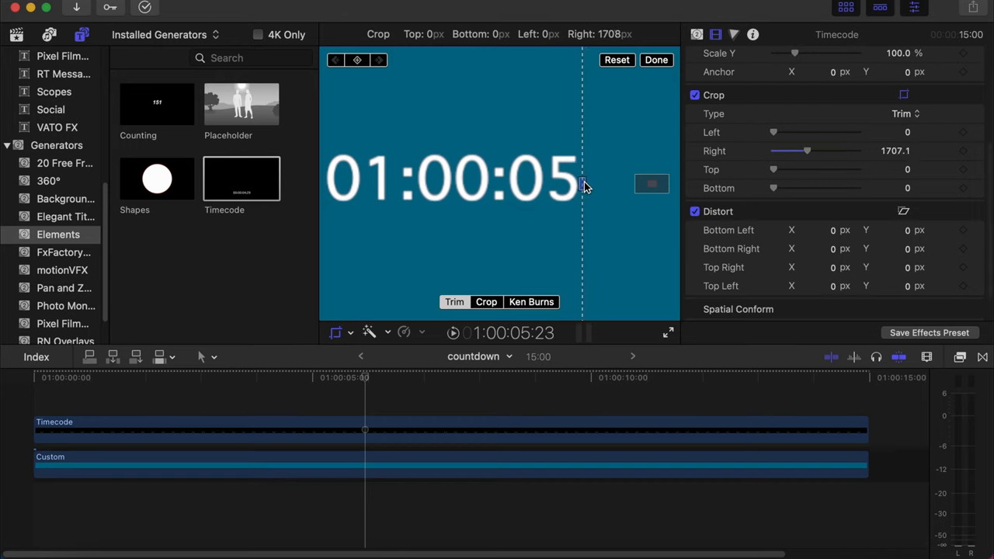
drag(773, 132, 781, 132)
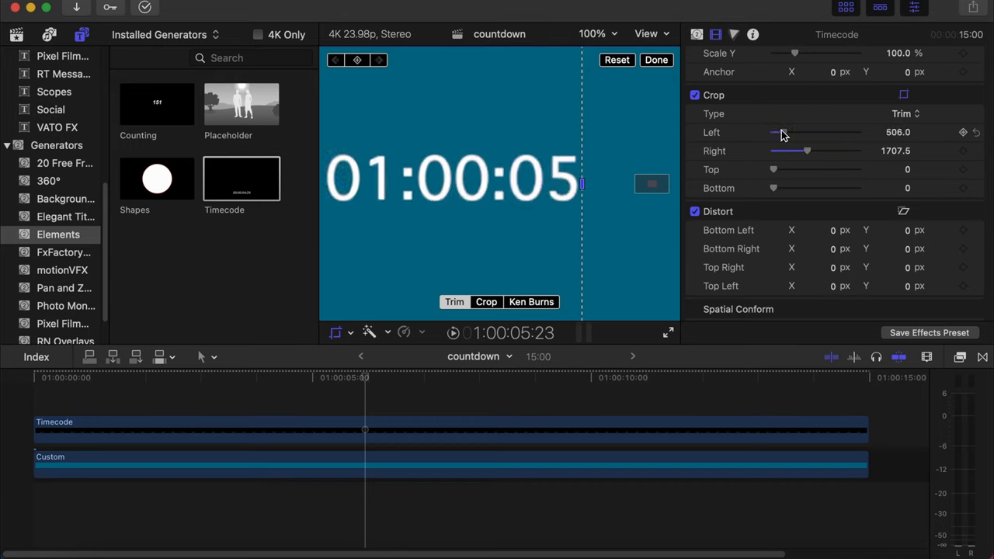
drag(777, 132, 805, 132)
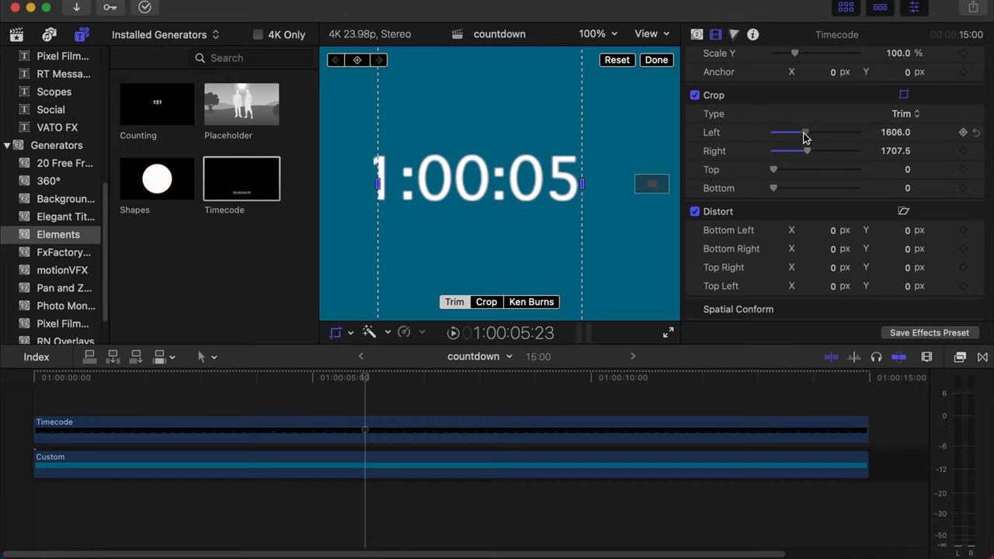
drag(805, 132, 814, 132)
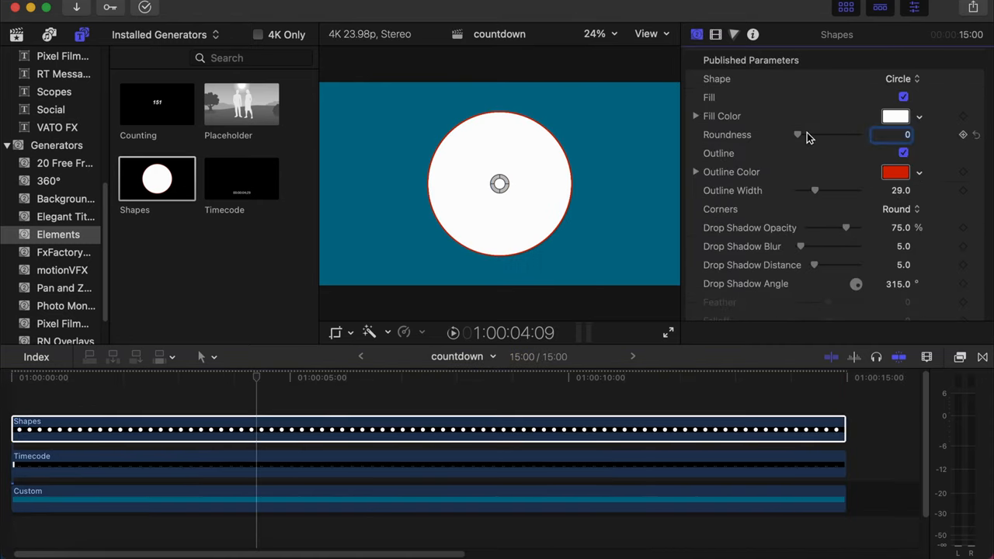
Remove the circle's fill, set drop shadow opacity to 0, and make the outline white.
click(903, 97)
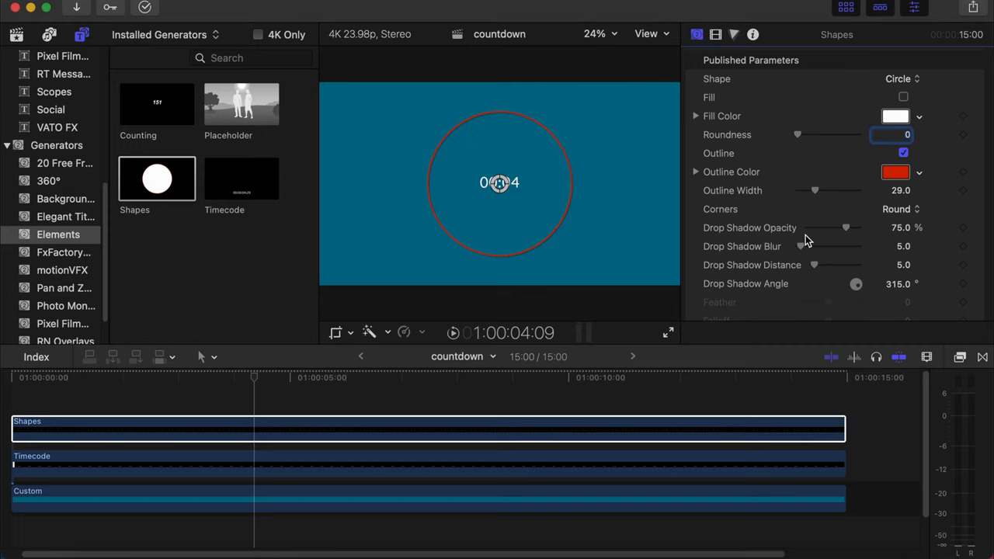
drag(846, 228, 829, 228)
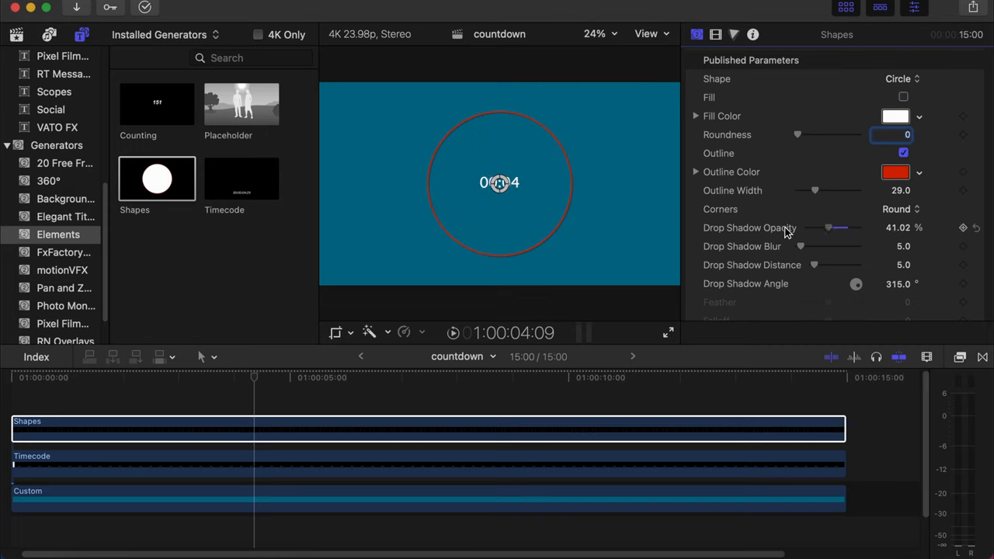
drag(829, 228, 806, 228)
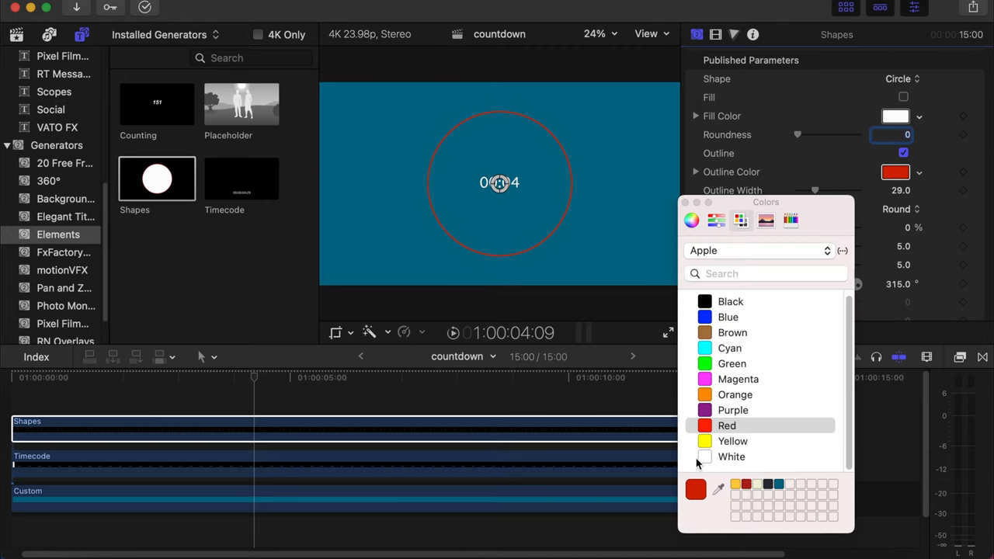
click(731, 456)
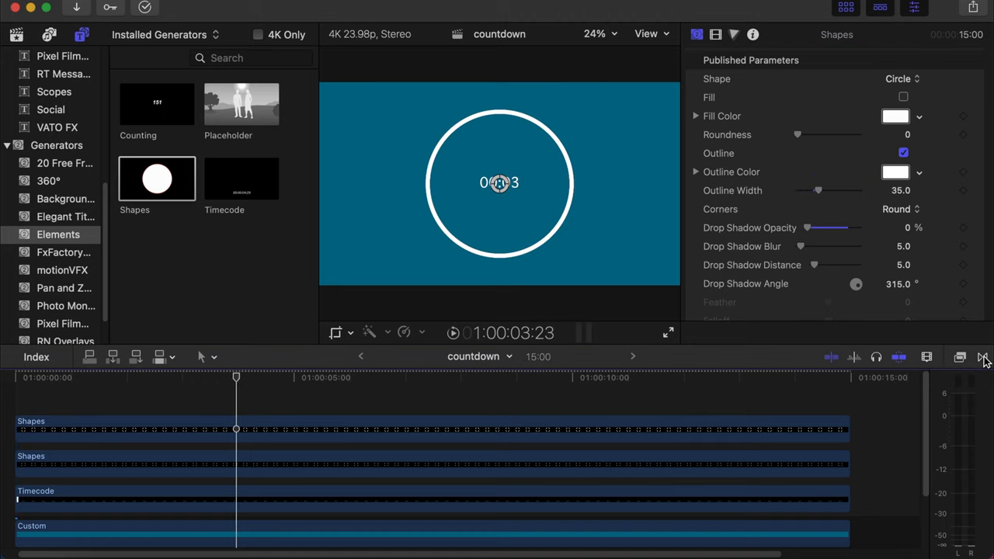
Search the Transitions browser for the Clock transition.
click(981, 358)
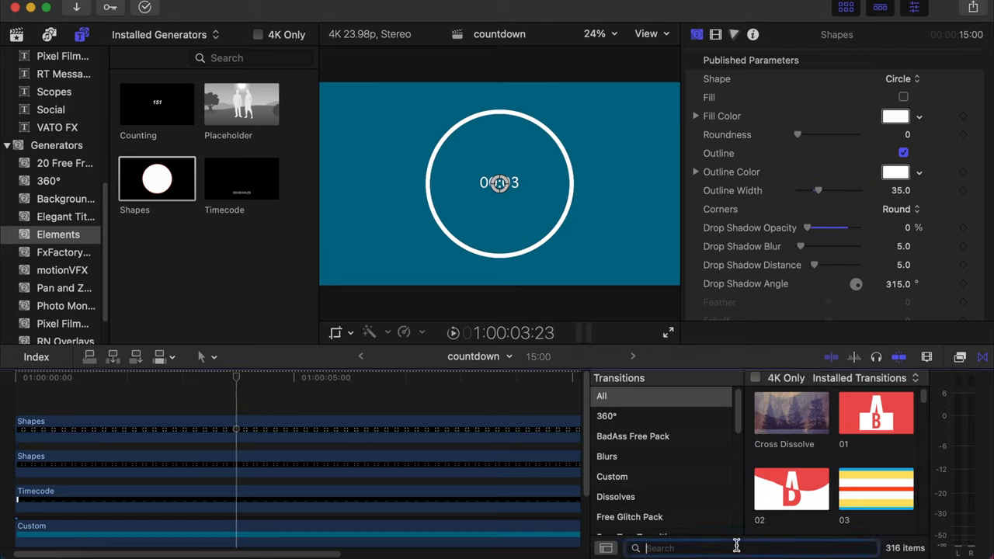
text(clock)
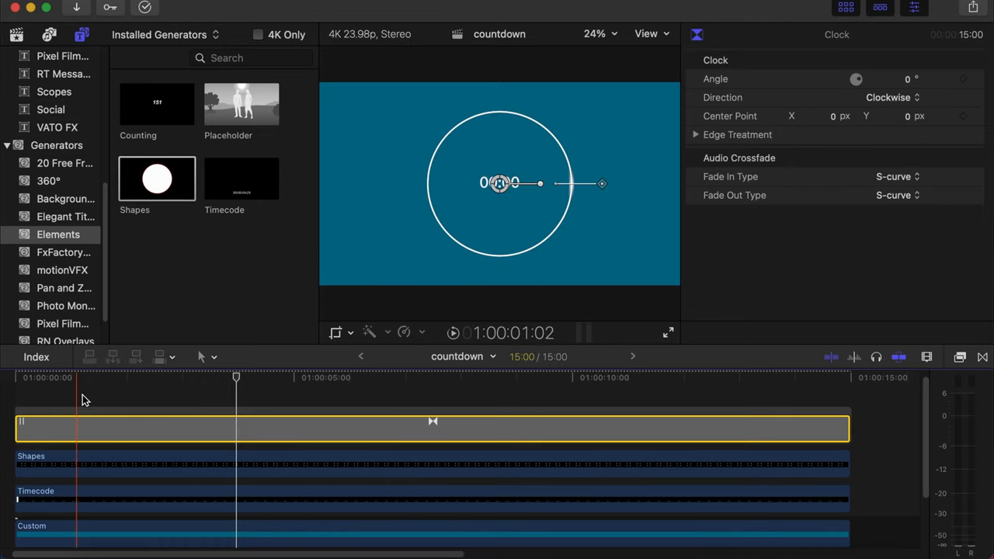
Preview the wipe partway through and set the Clock wipe's edge Border to 1.
click(206, 400)
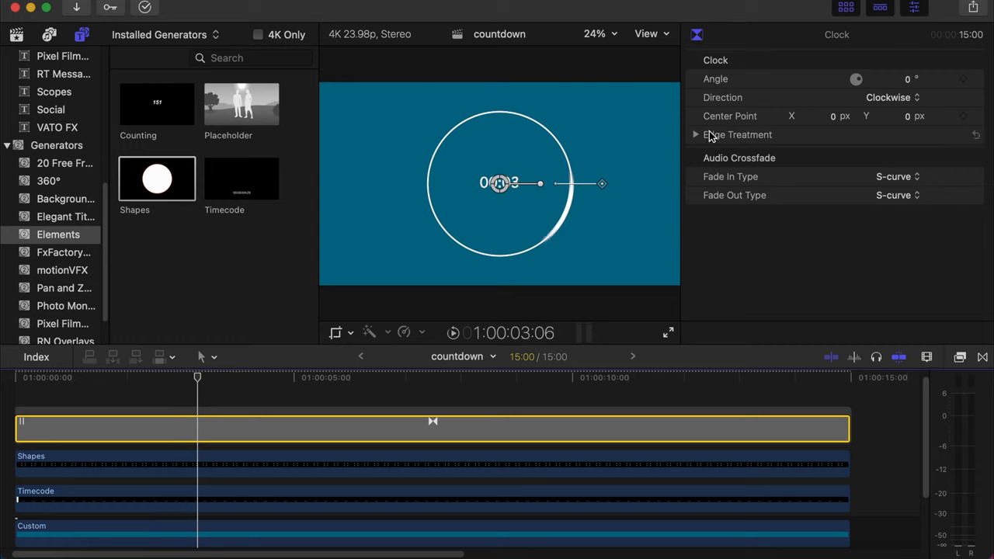
click(696, 134)
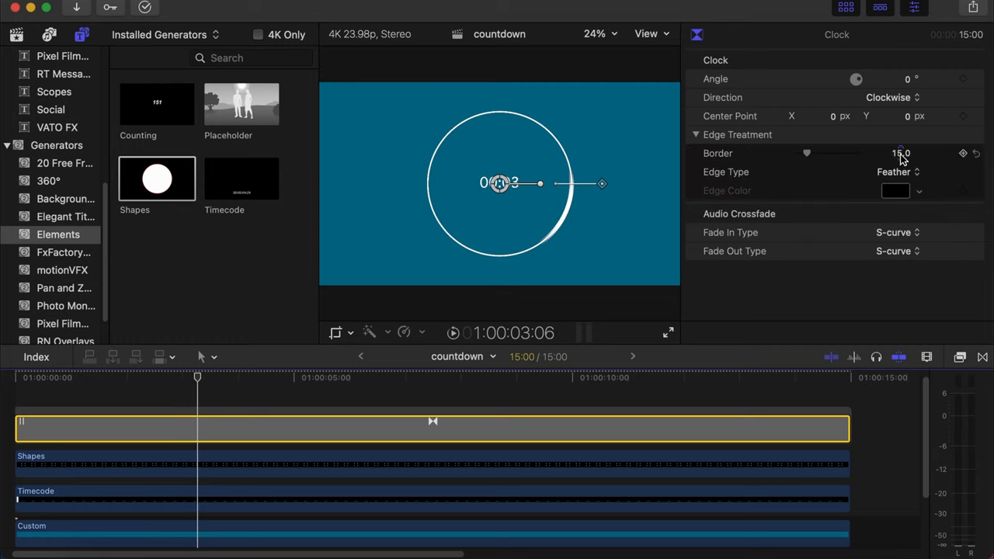
click(899, 153)
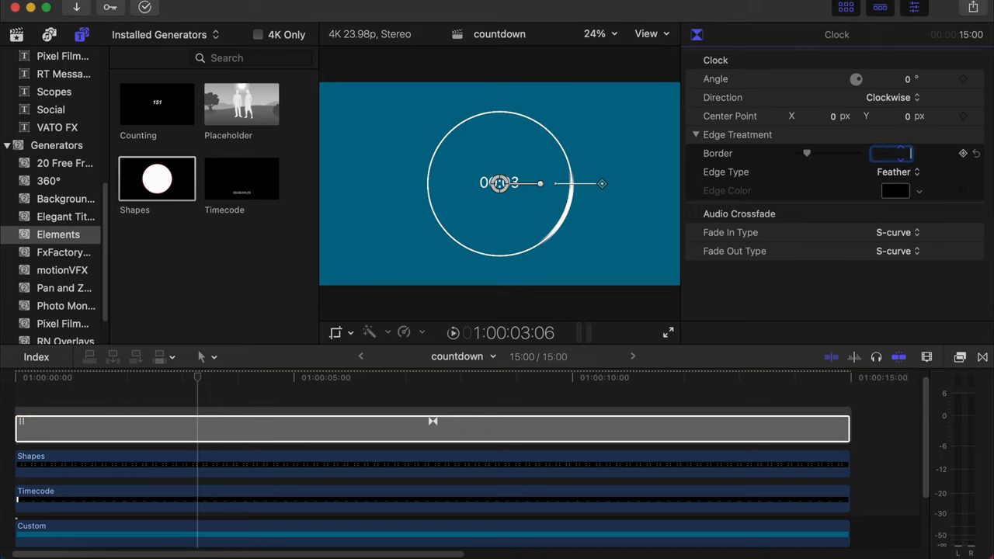
text(1)
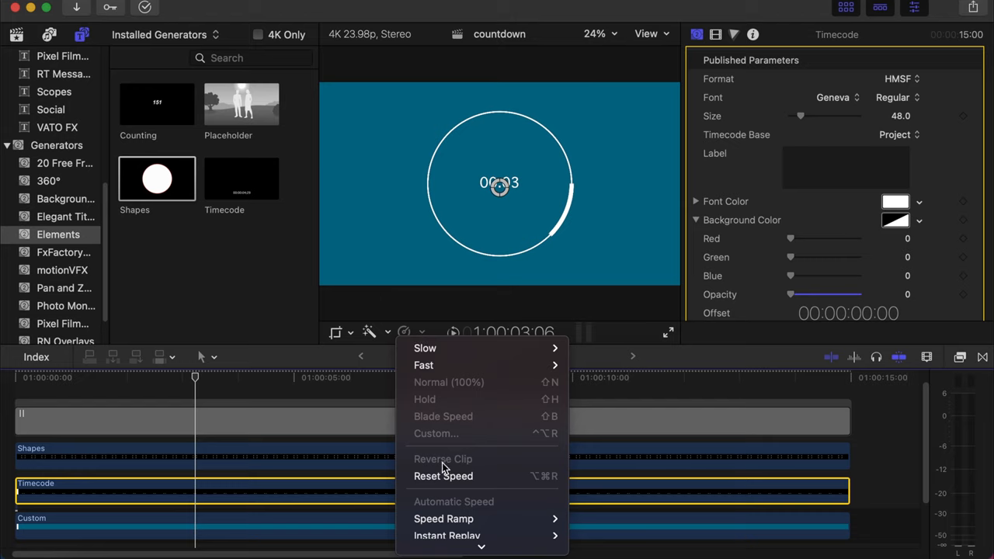
mouse_move(408, 331)
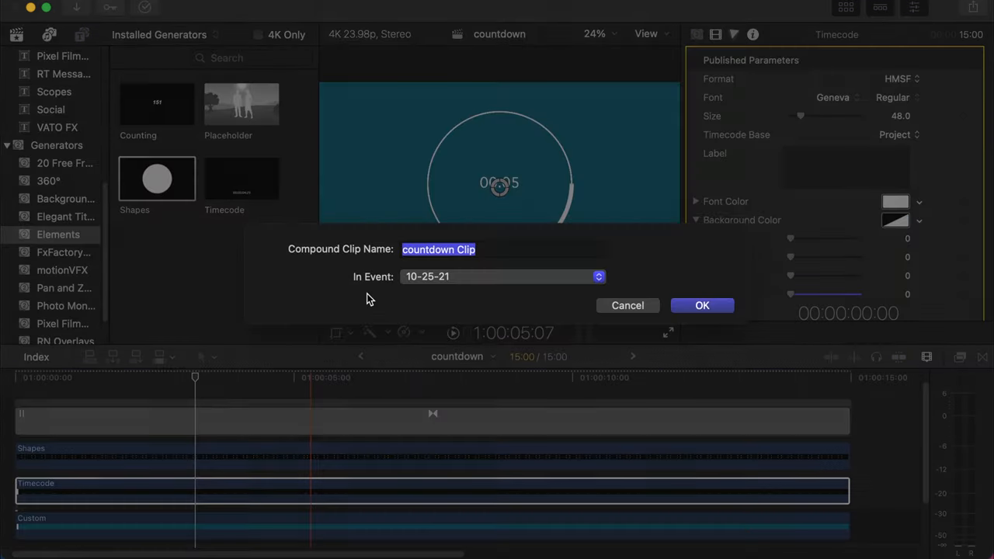
Name the new compound clip 'countdown' and confirm it.
text(cou)
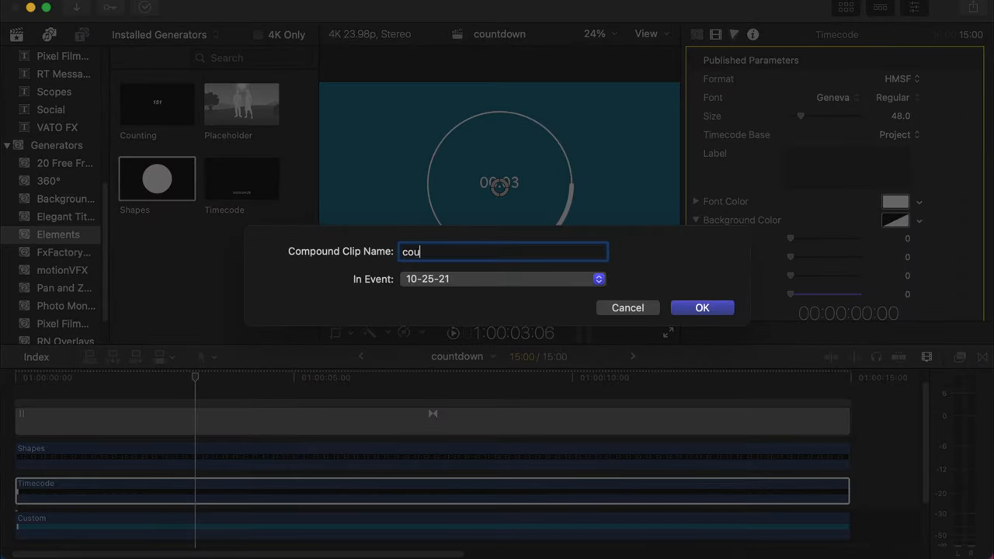
click(702, 307)
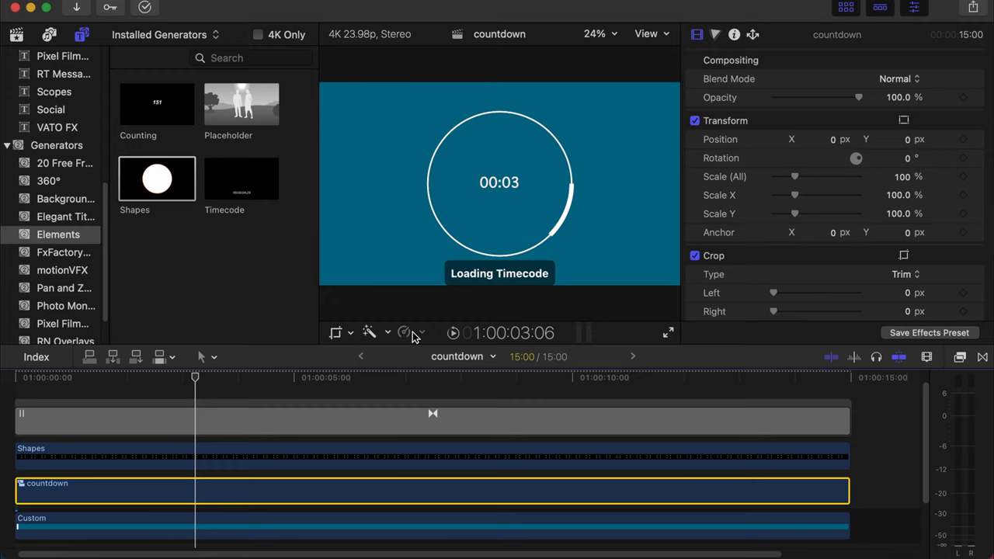